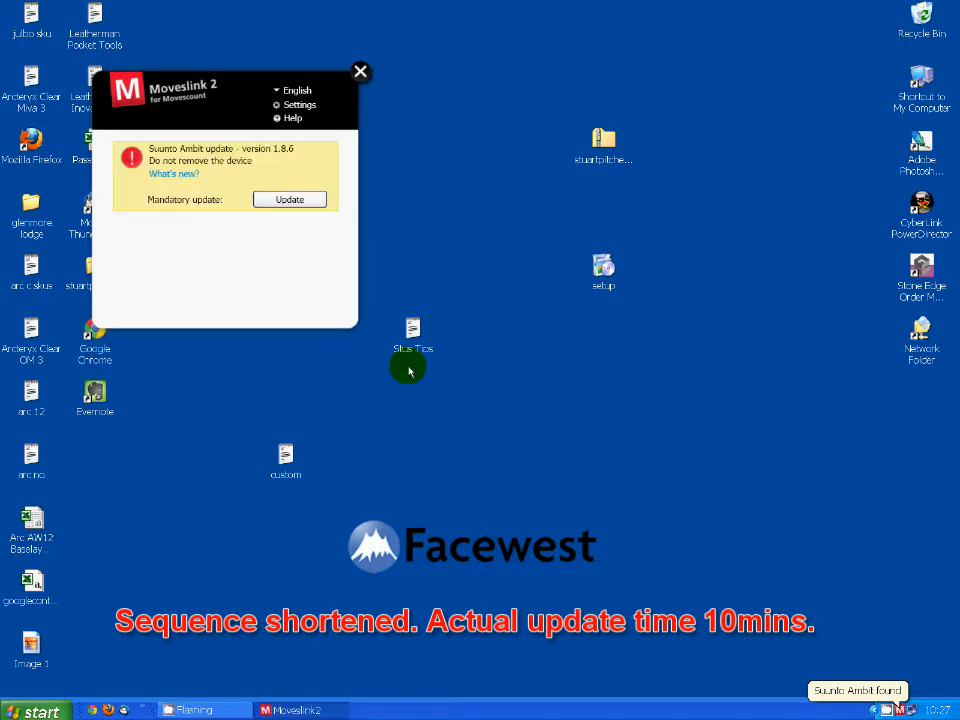
Begin installing the mandatory Suunto Ambit firmware 1.8.6 update from Moveslink 2.
left_click(289, 199)
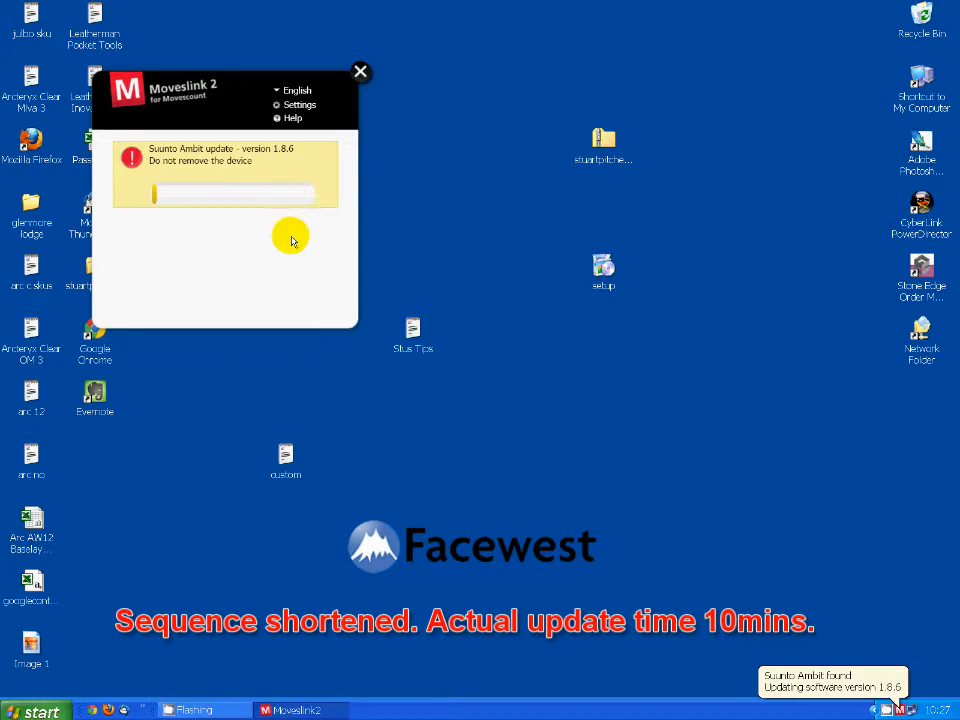